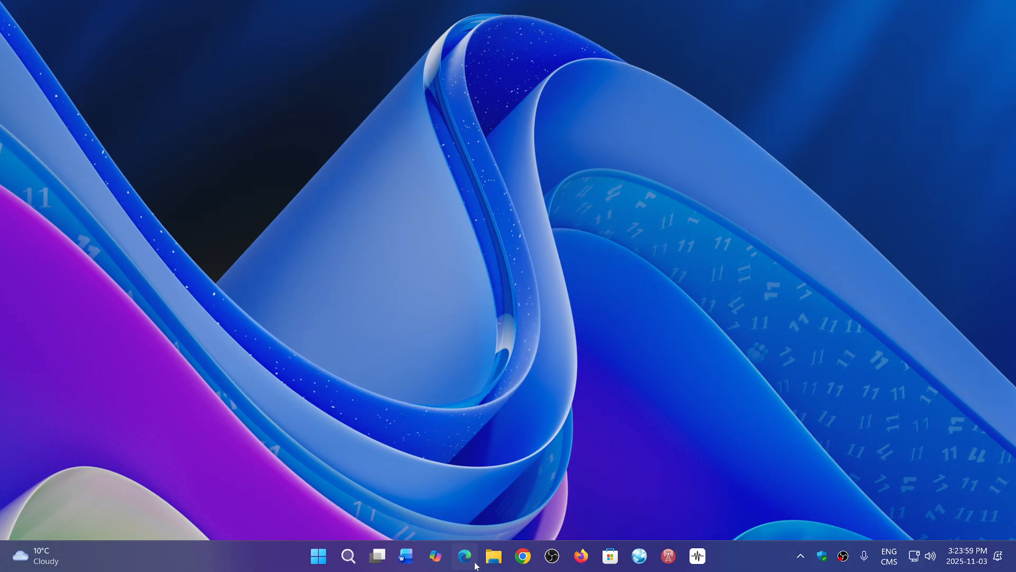
Launch Edge from the taskbar and show the Help and feedback submenu under Settings and more
click(465, 556)
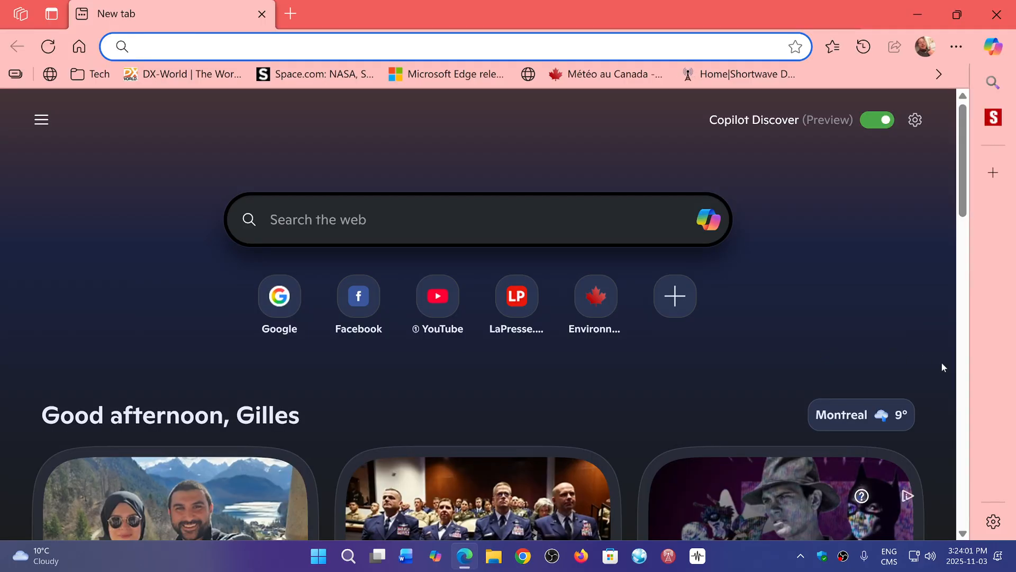
mouse_move(940, 215)
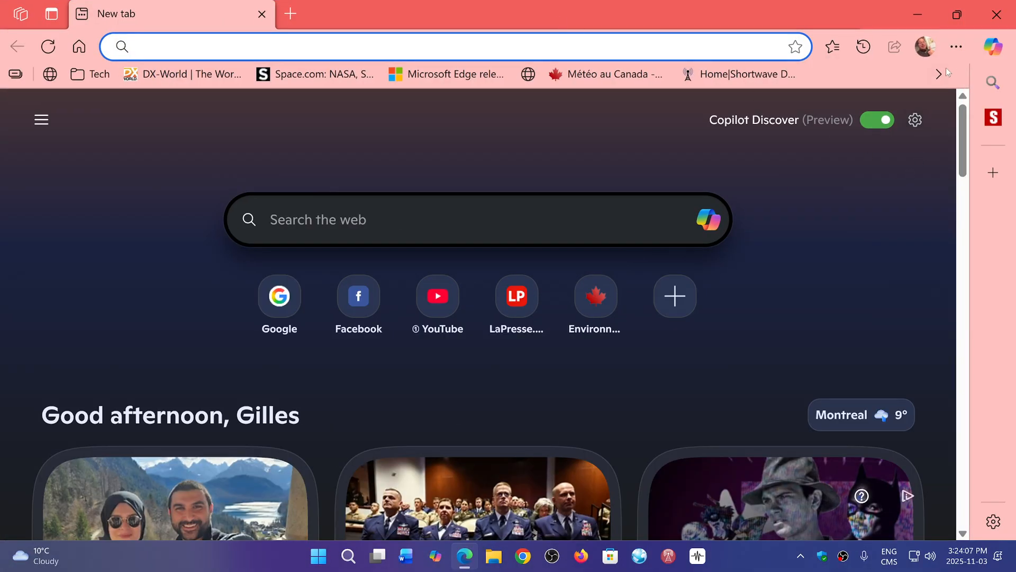
click(954, 45)
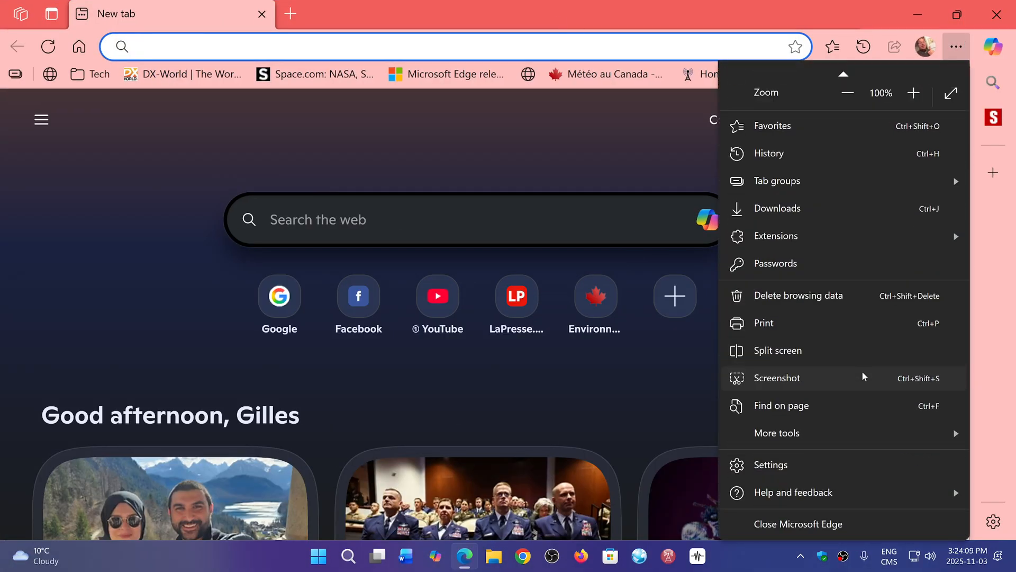
mouse_move(832, 492)
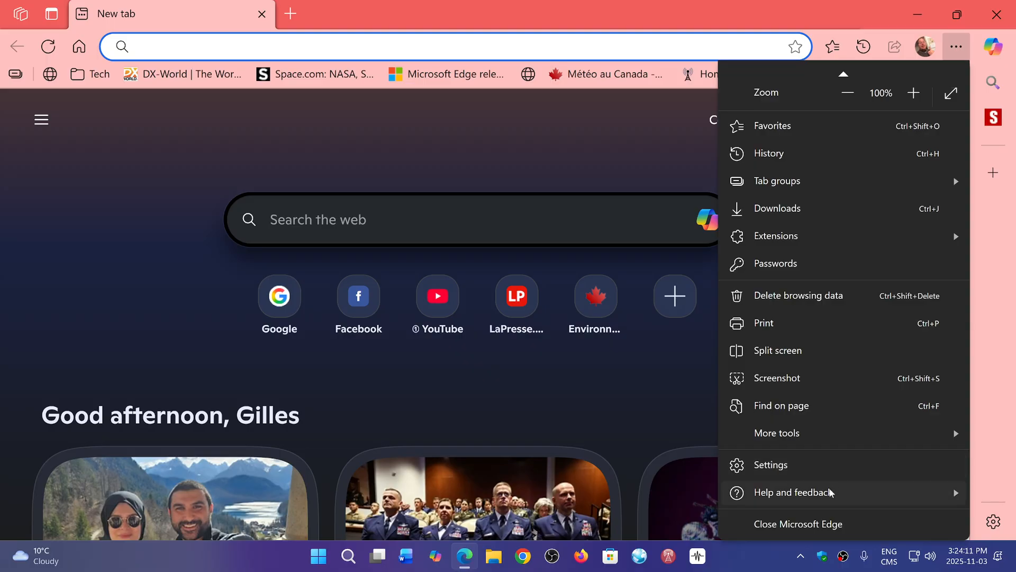
click(793, 492)
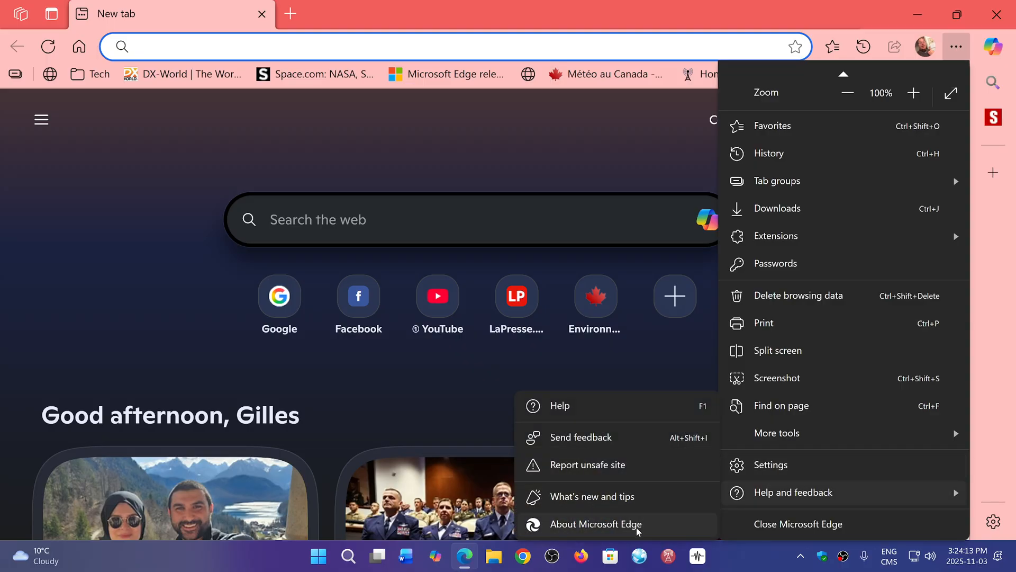
click(594, 524)
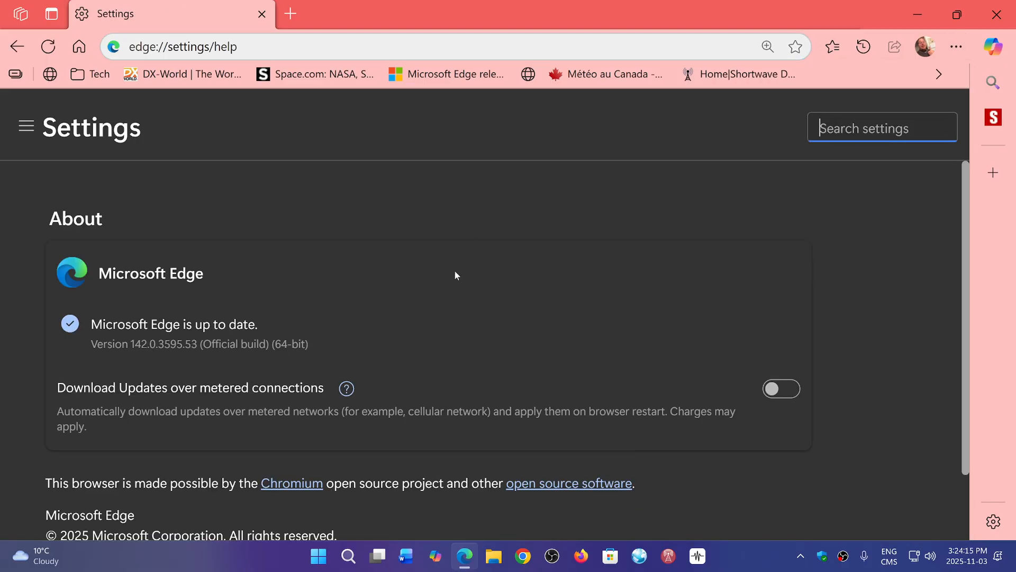
mouse_move(147, 355)
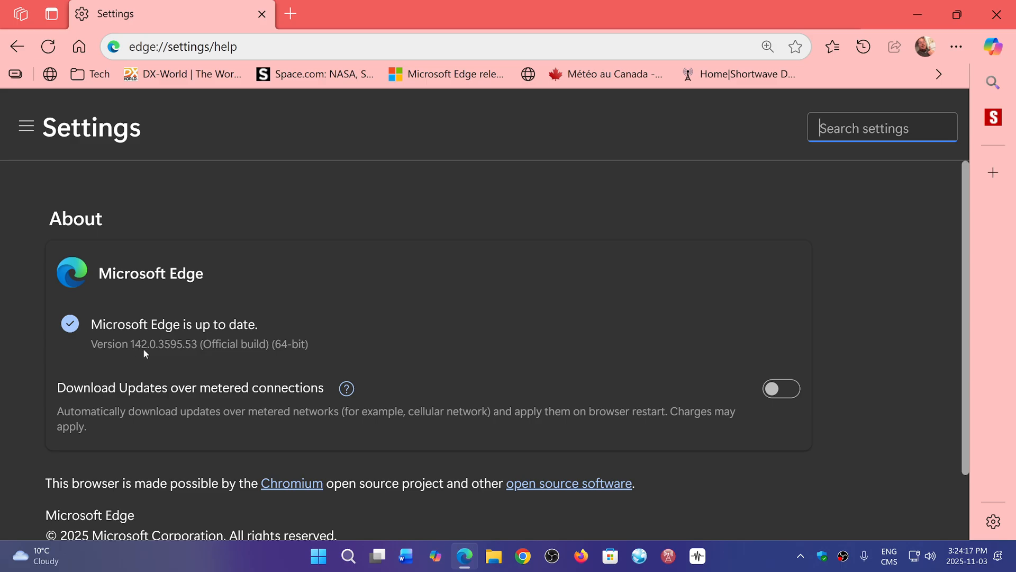
mouse_move(178, 357)
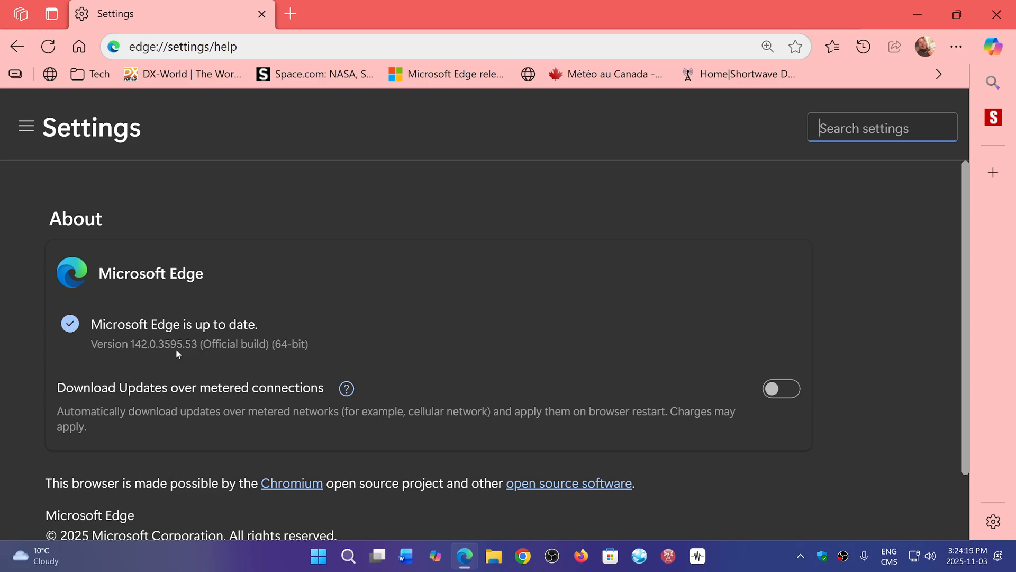
mouse_move(554, 296)
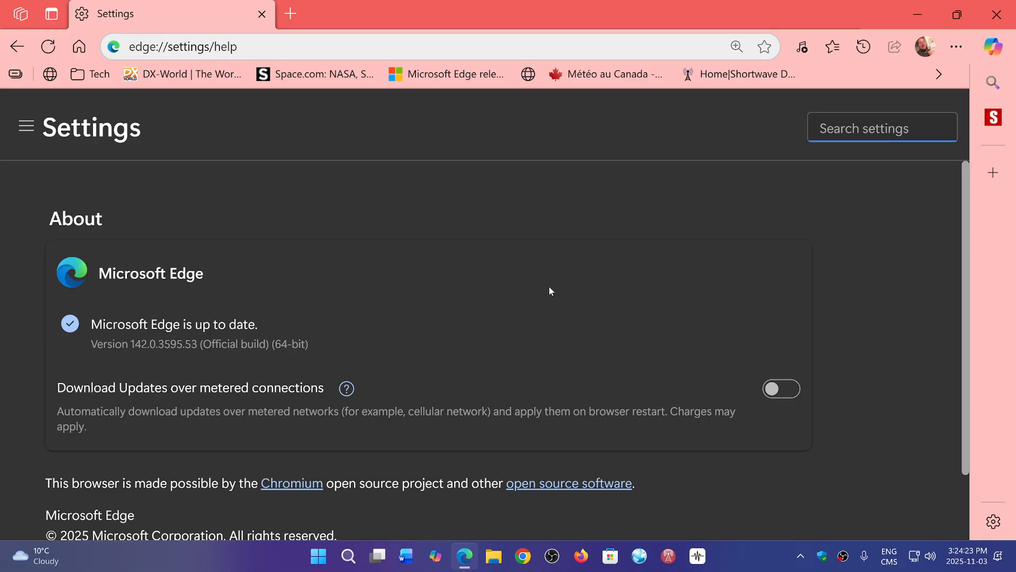
mouse_move(531, 339)
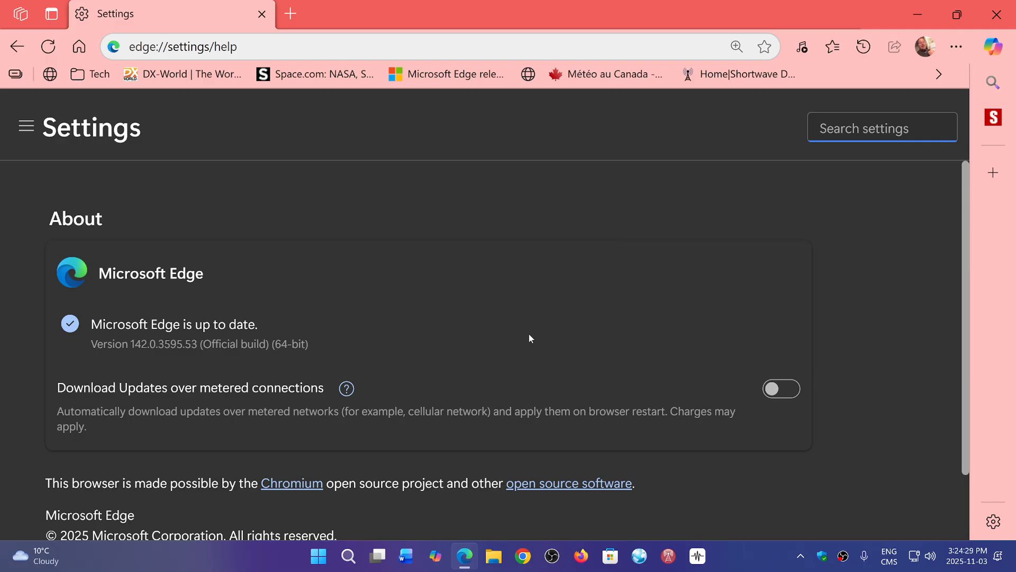
mouse_move(676, 263)
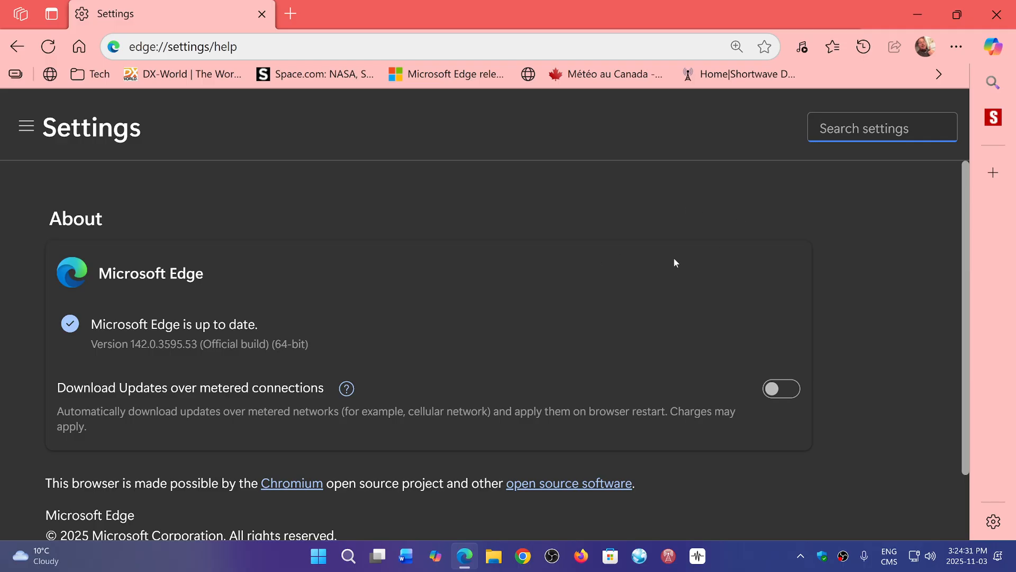
click(881, 128)
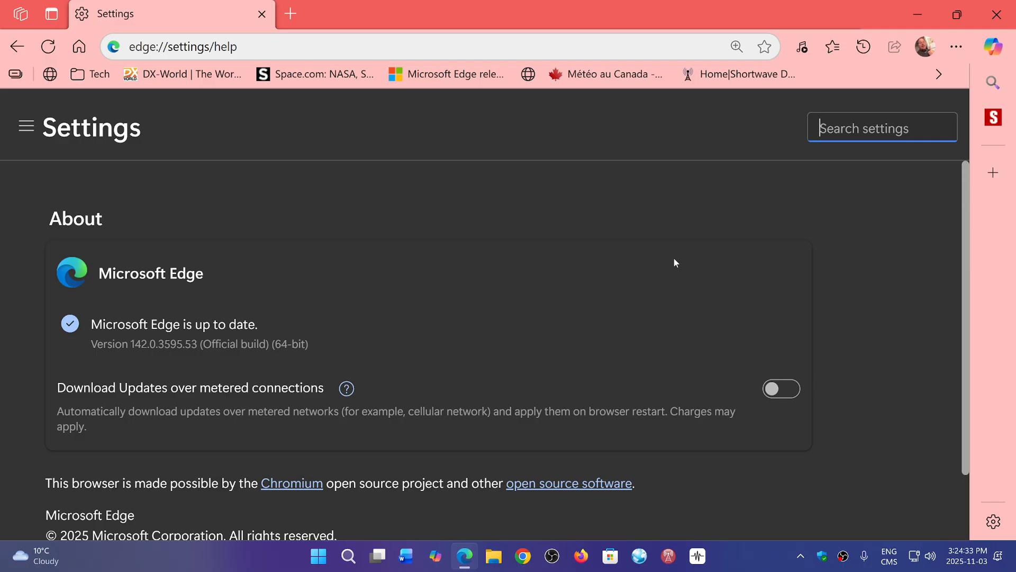
mouse_move(610, 295)
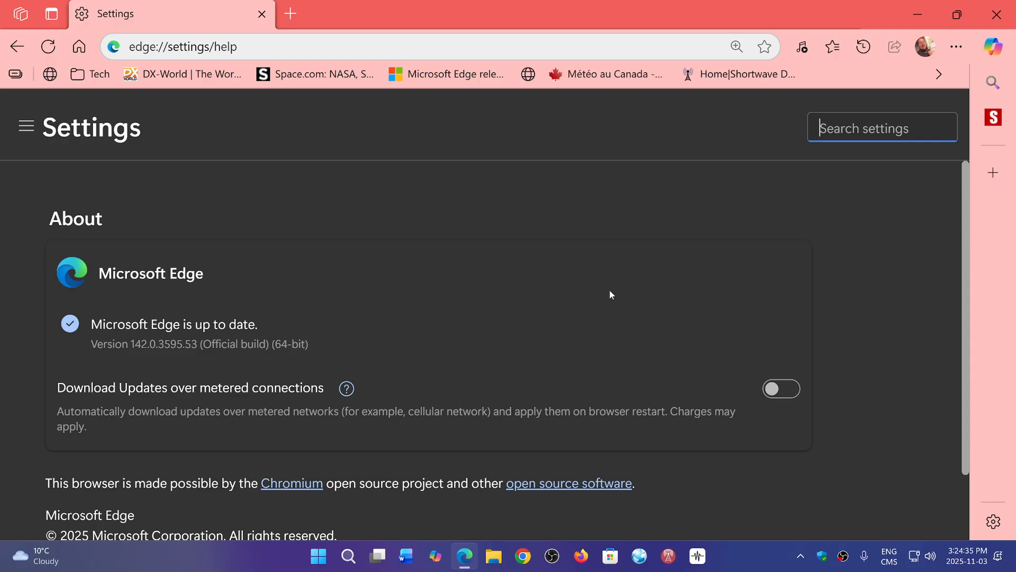
mouse_move(707, 294)
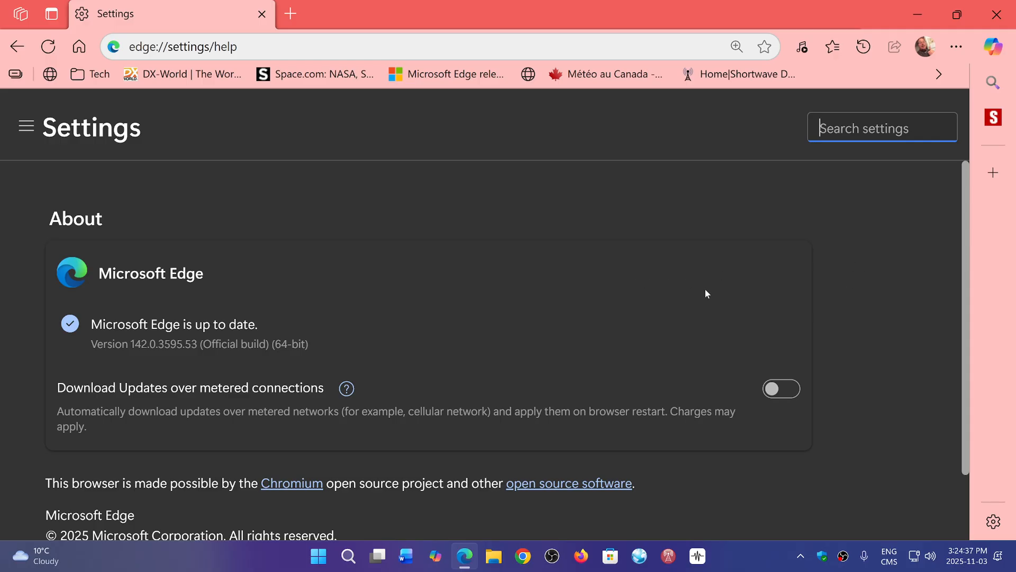
mouse_move(709, 296)
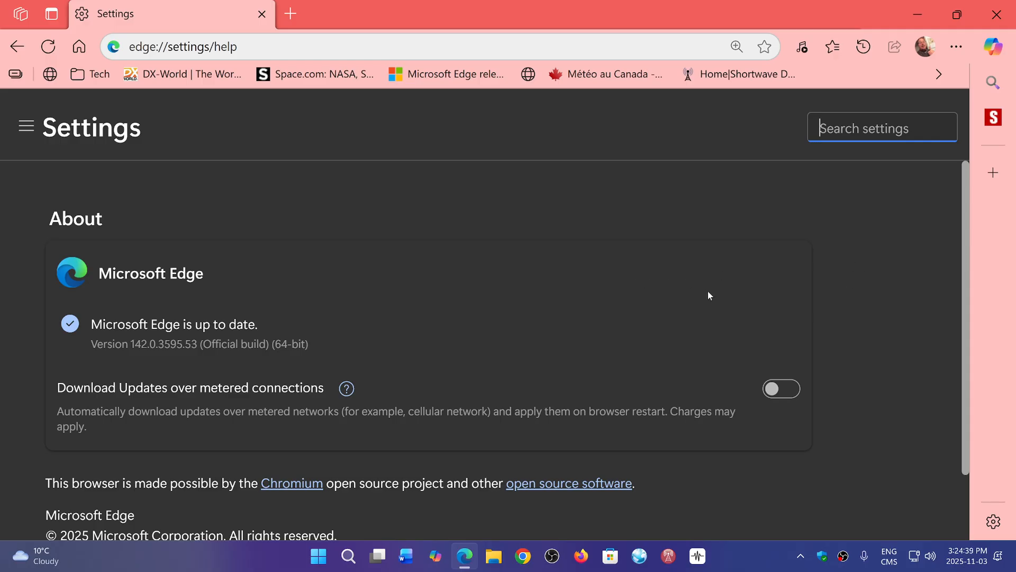
mouse_move(634, 246)
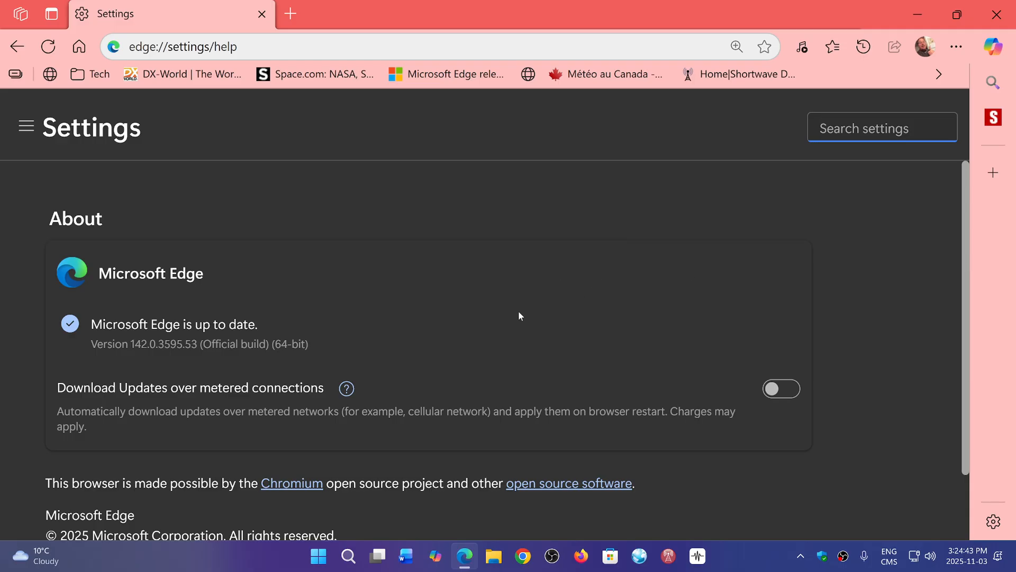
mouse_move(589, 301)
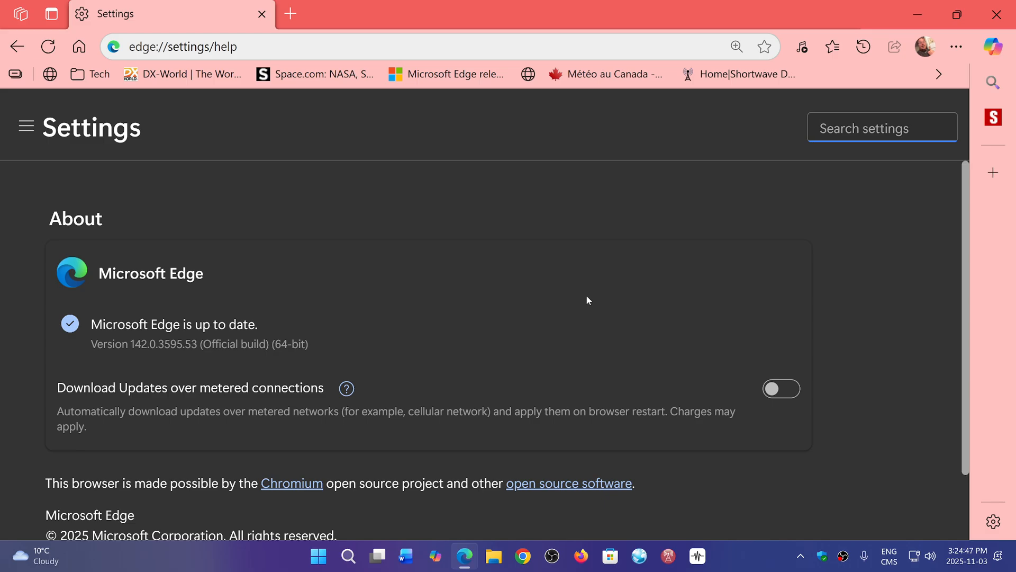
click(882, 128)
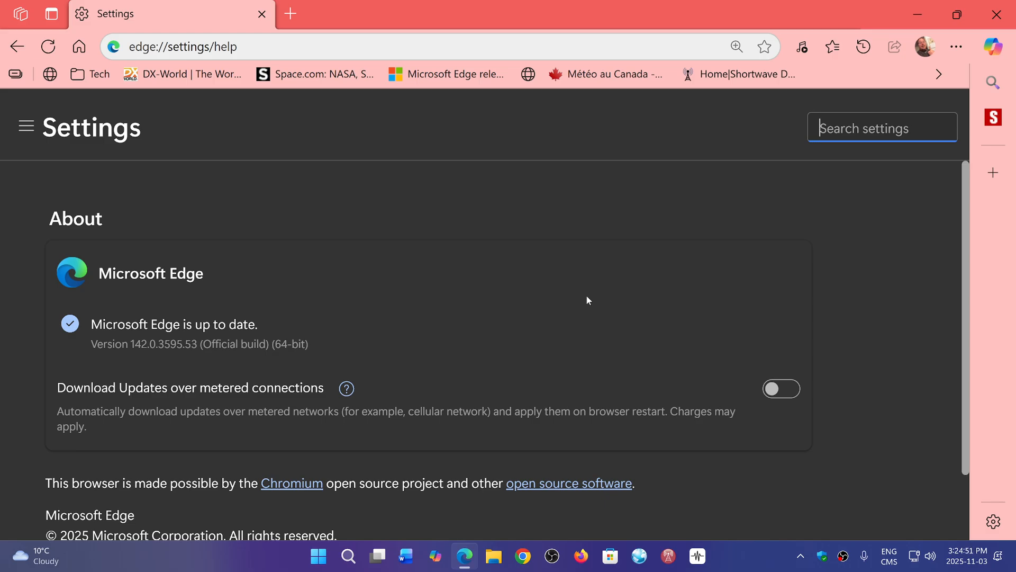
mouse_move(458, 245)
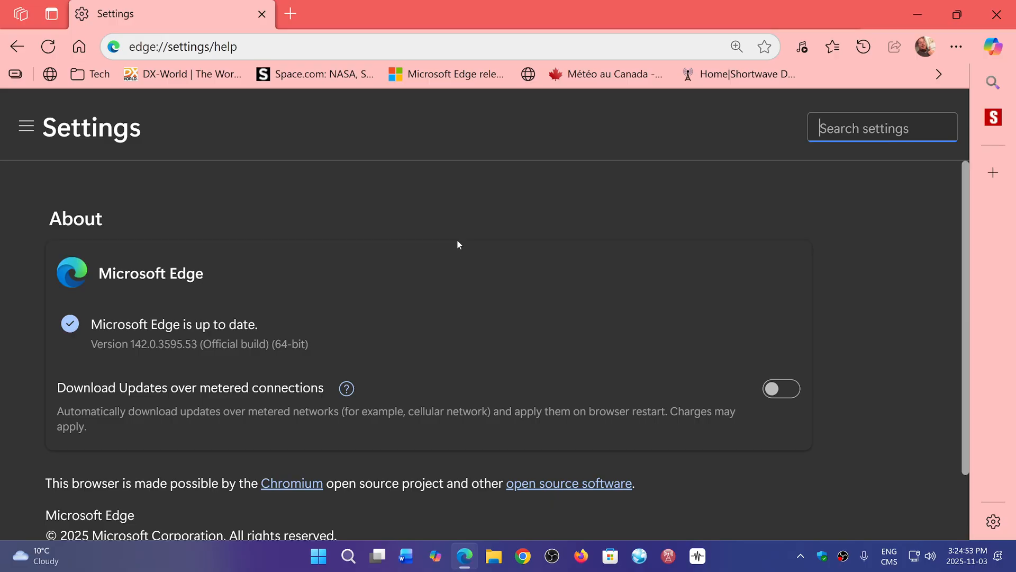
mouse_move(460, 250)
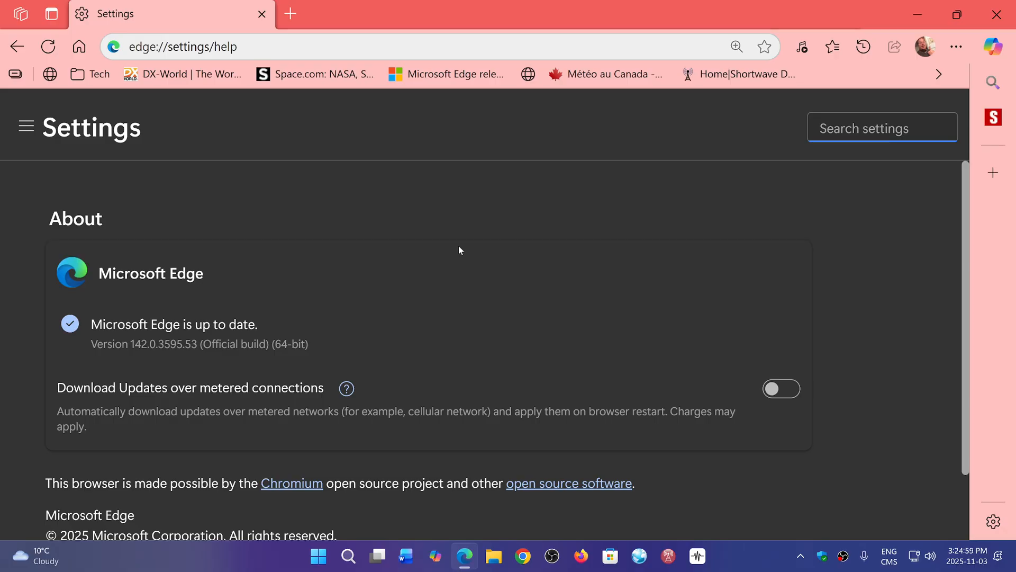
mouse_move(500, 350)
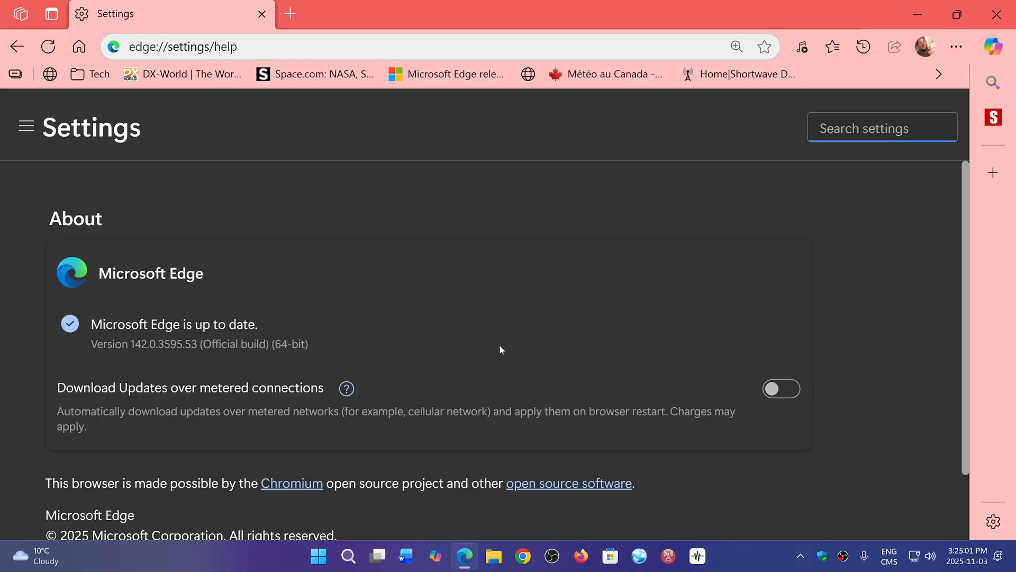
mouse_move(579, 279)
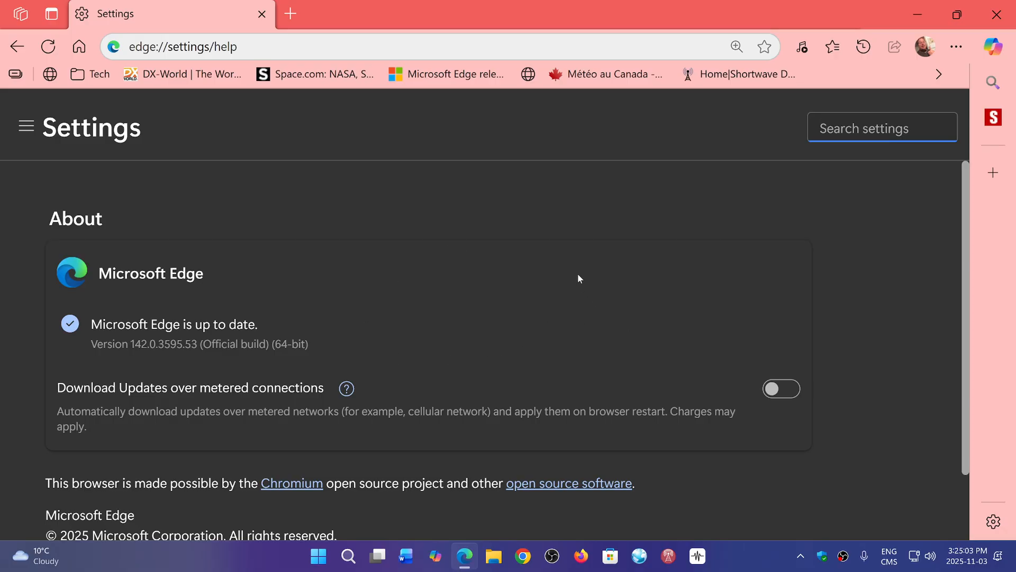
mouse_move(633, 311)
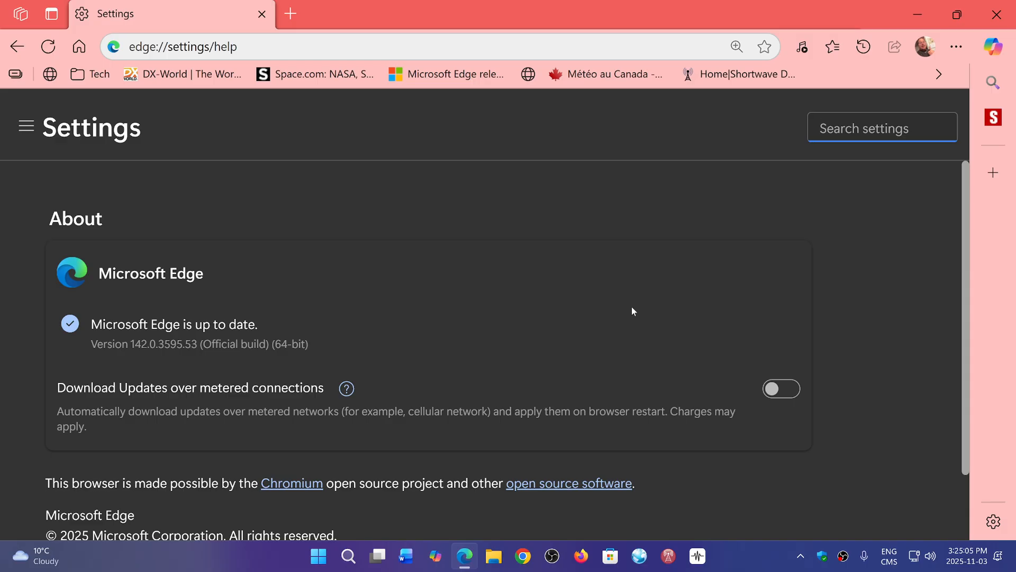
click(881, 128)
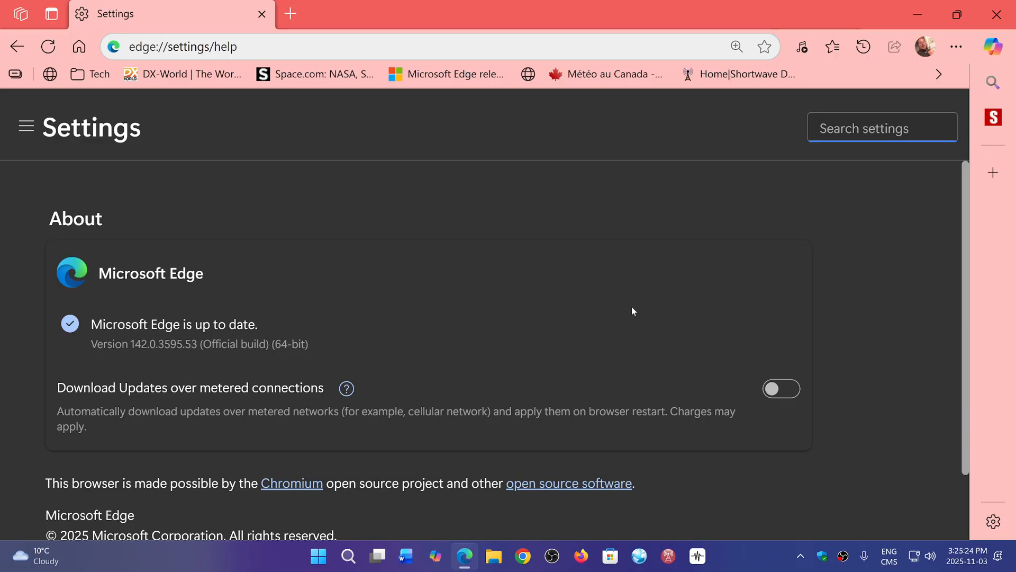
Close the Edge window with its top-right X button, returning to the desktop
click(881, 128)
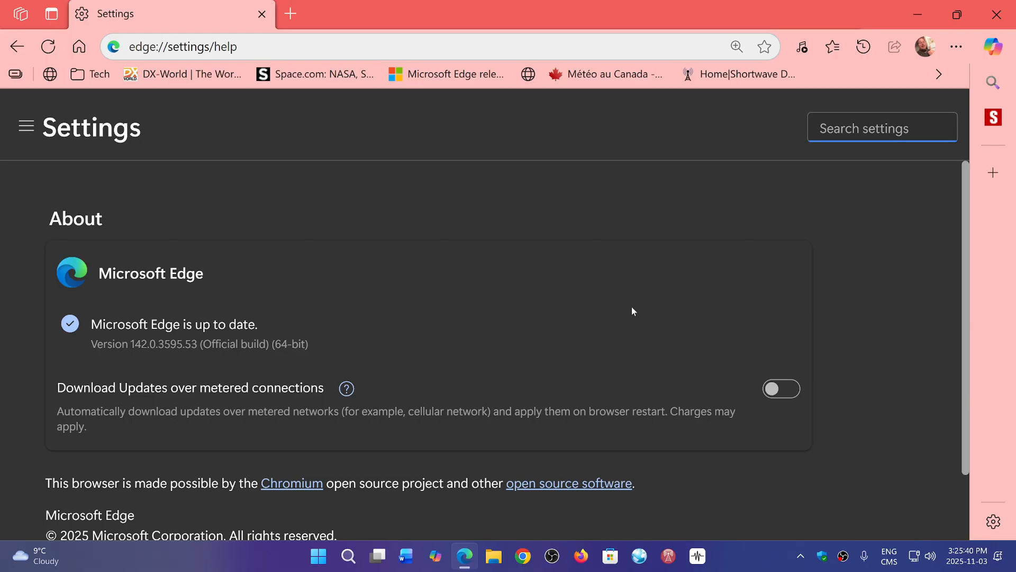
mouse_move(588, 254)
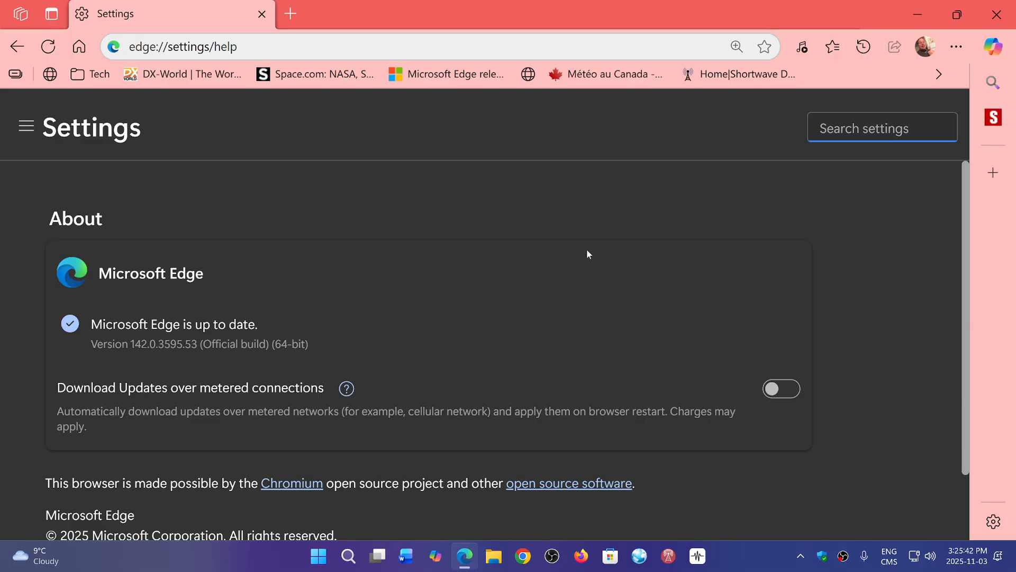
click(881, 128)
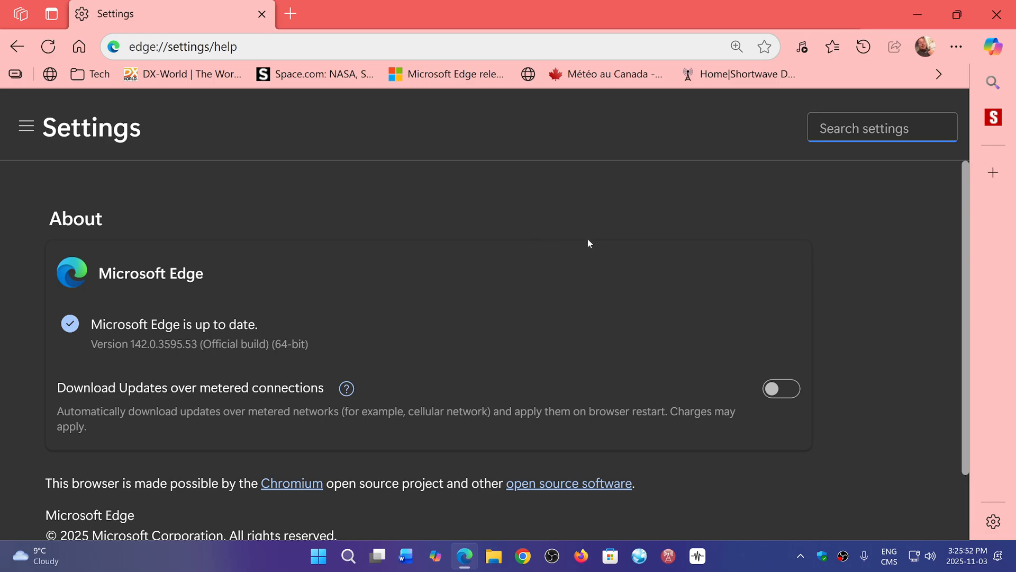
mouse_move(594, 245)
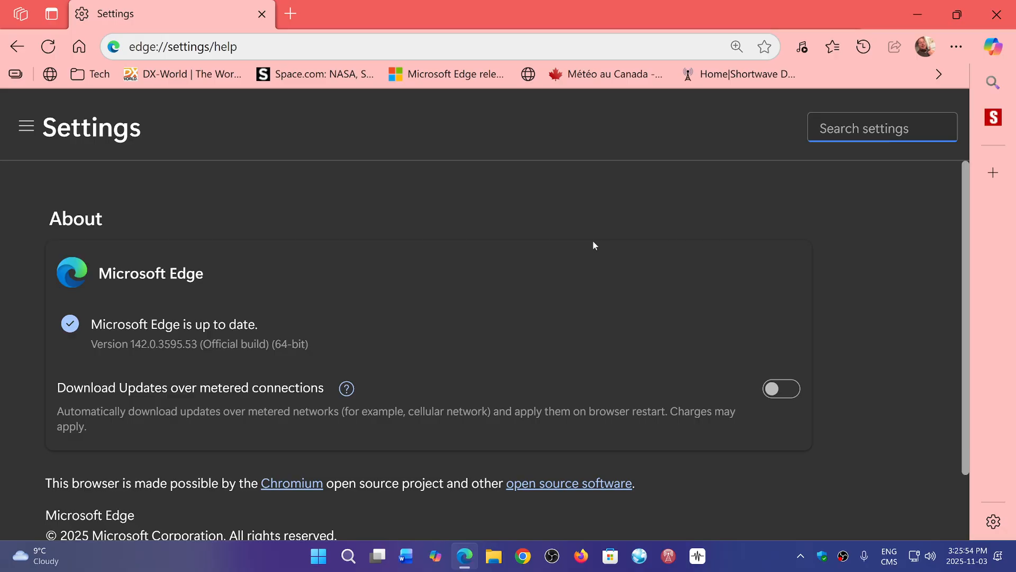
mouse_move(690, 277)
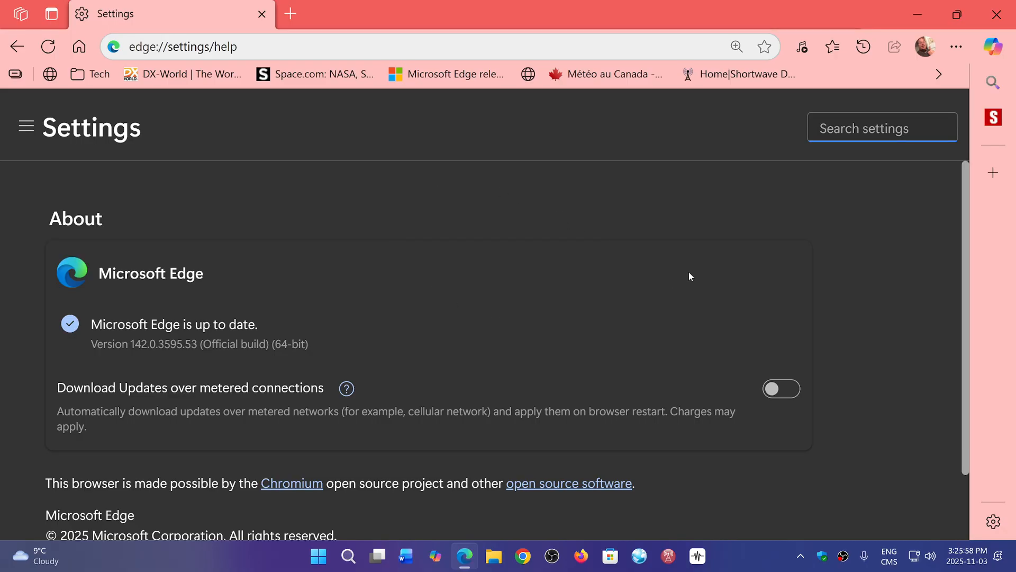
mouse_move(516, 305)
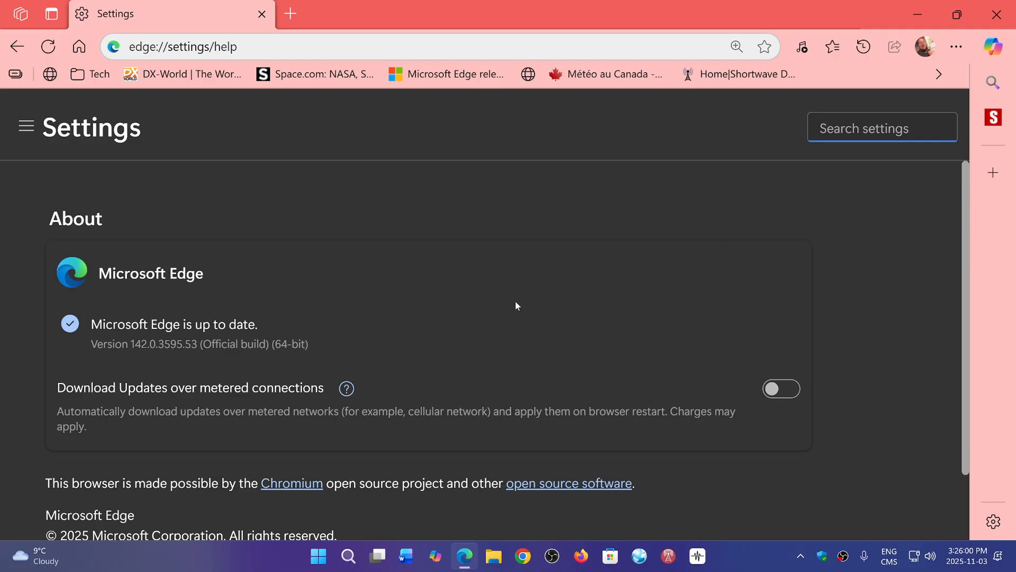
click(881, 128)
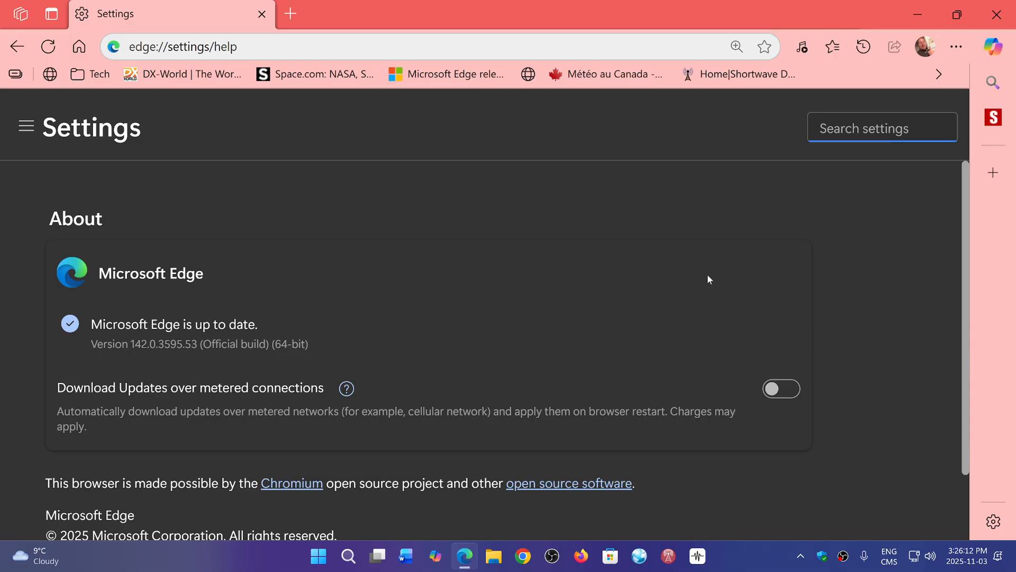
mouse_move(553, 399)
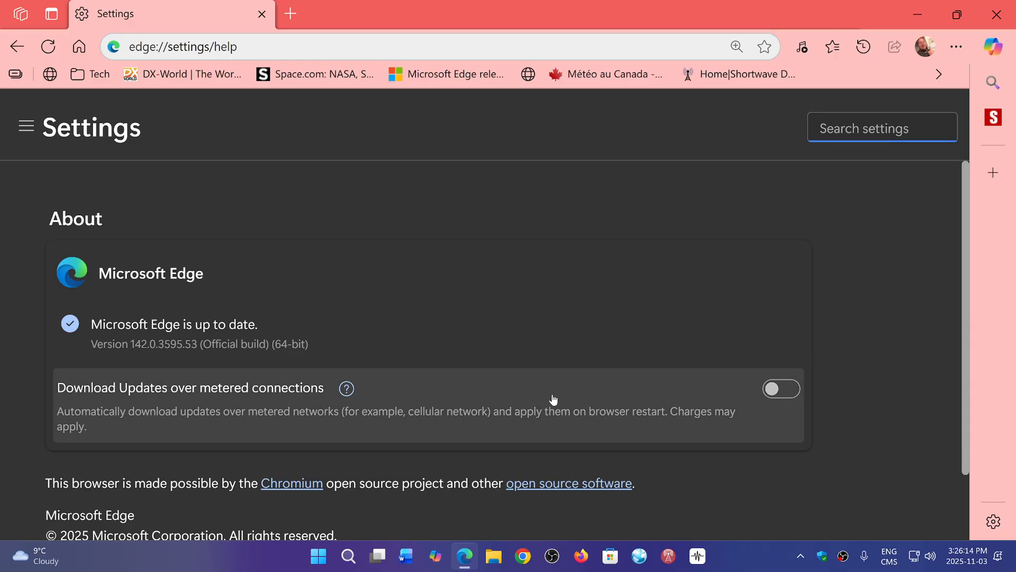
mouse_move(835, 406)
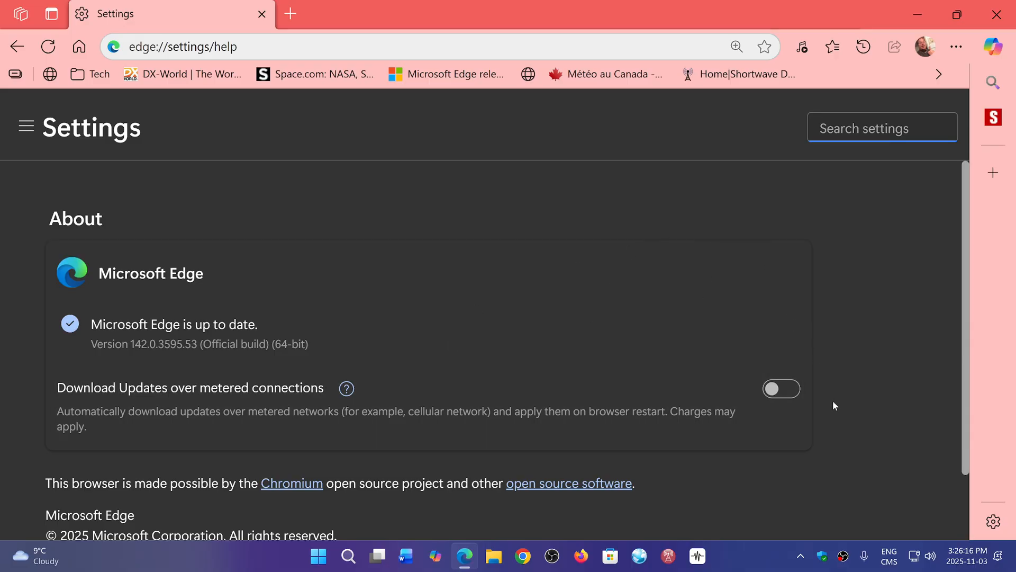
click(882, 127)
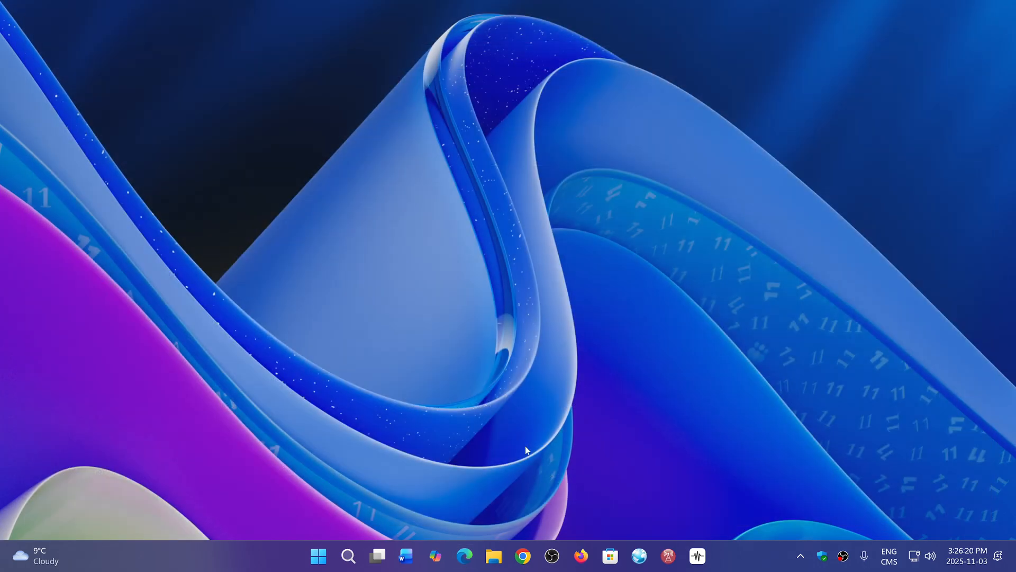
mouse_move(744, 567)
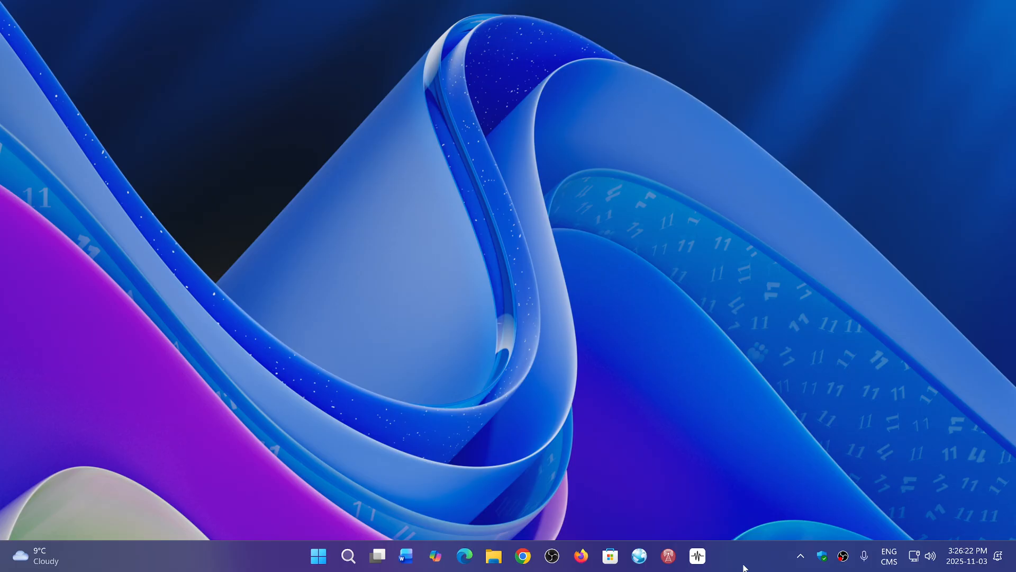